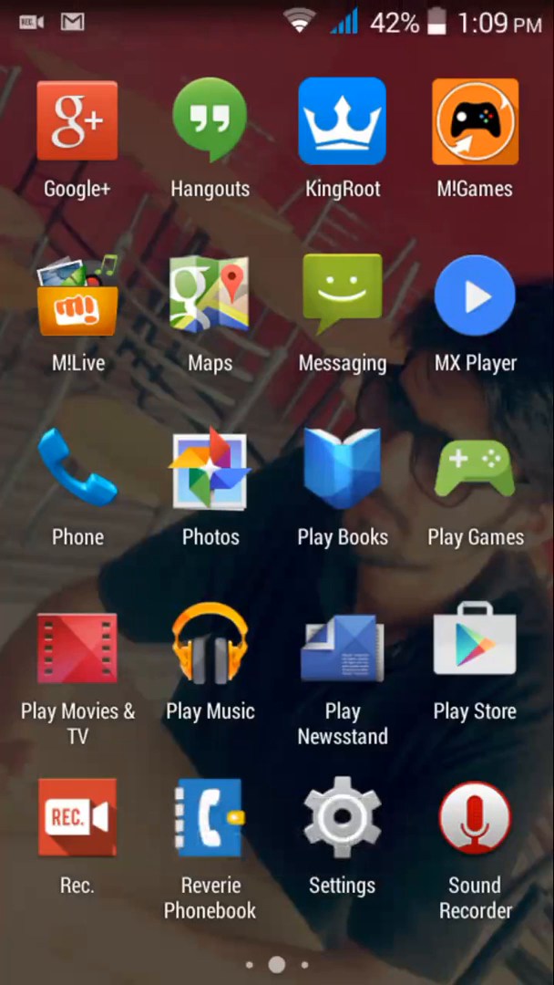
Swipe through the app drawer toward the Play Store listing for MemoryInfo & Swapfile Check.
{"action": "scroll", "scroll_direction": "left", "scroll_amount": 3}
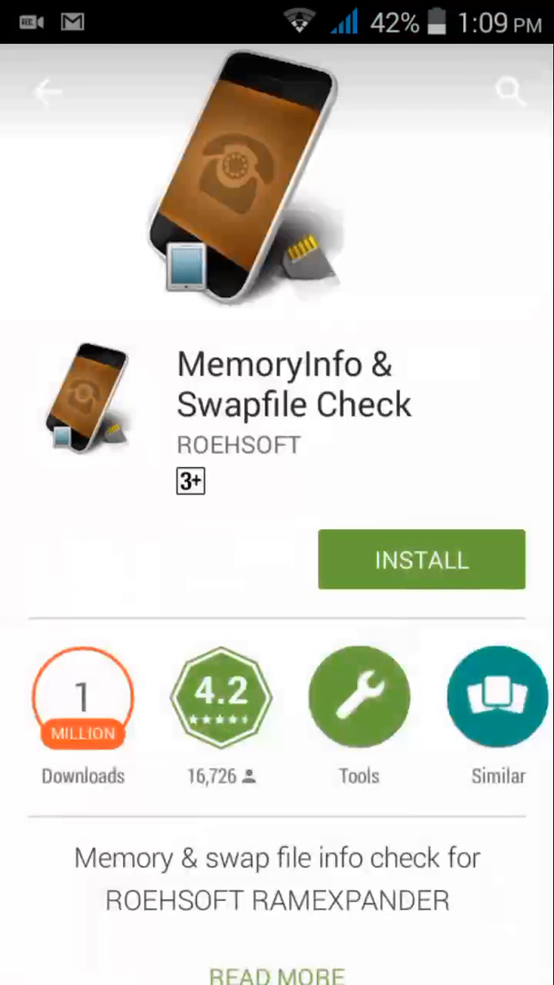
Install MemoryInfo & Swapfile Check, accept its storage permission and return home during download.
{"action": "left_click", "coordinate": [421, 560]}
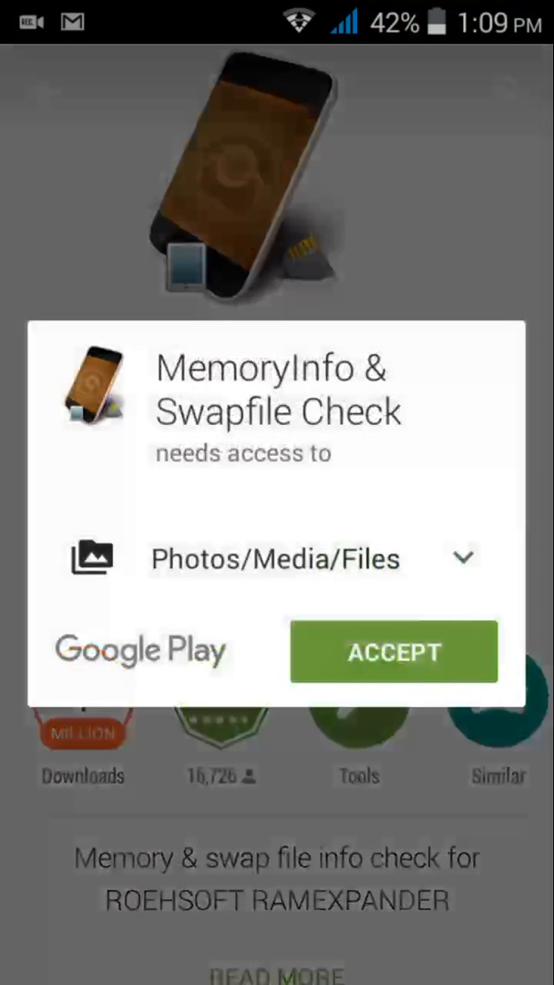
{"action": "left_click", "coordinate": [393, 651]}
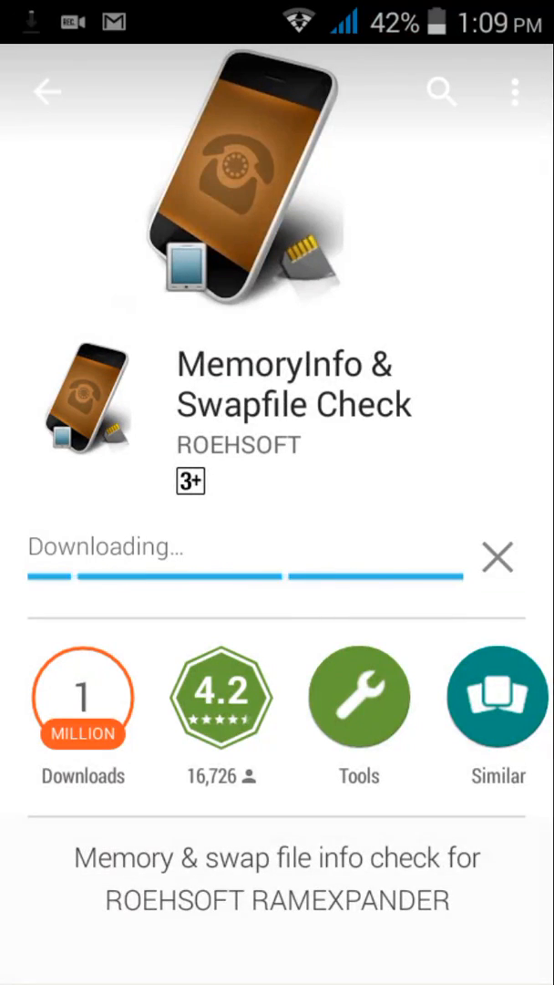
{"action": "left_click", "coordinate": [49, 92]}
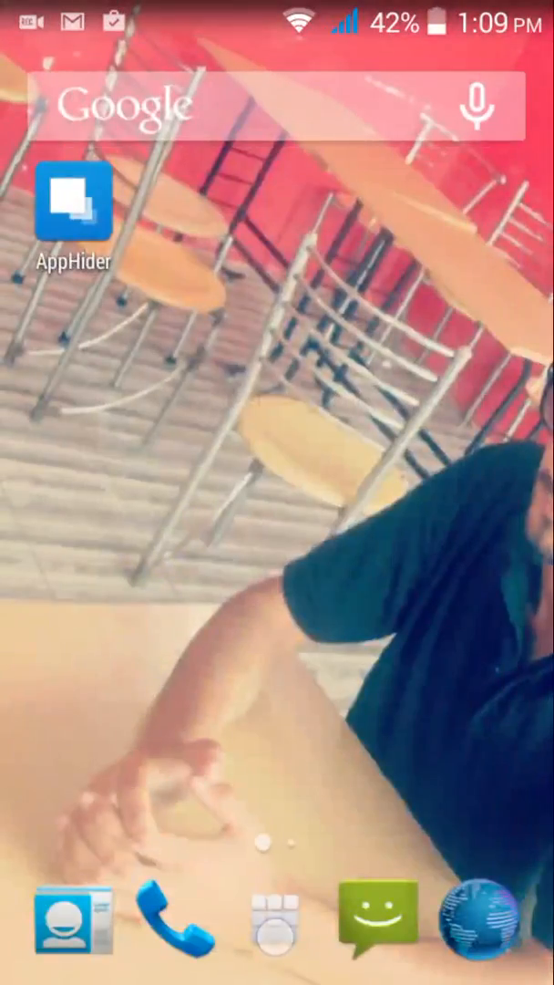
Search the web in UC Browser for 'ram', choosing the roehsoft ram expander suggestion.
{"action": "scroll", "scroll_direction": "left", "scroll_amount": 3}
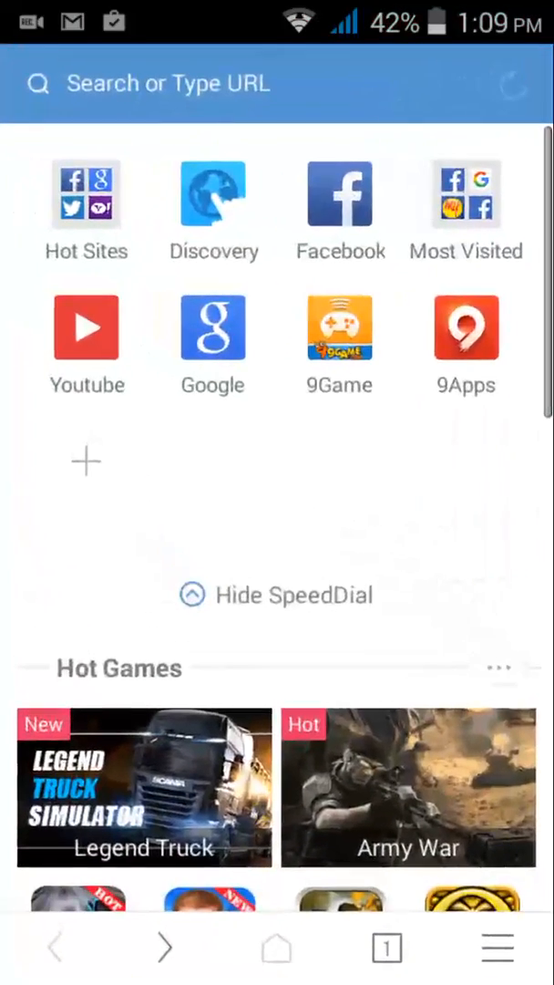
{"action": "left_click", "coordinate": [182, 83]}
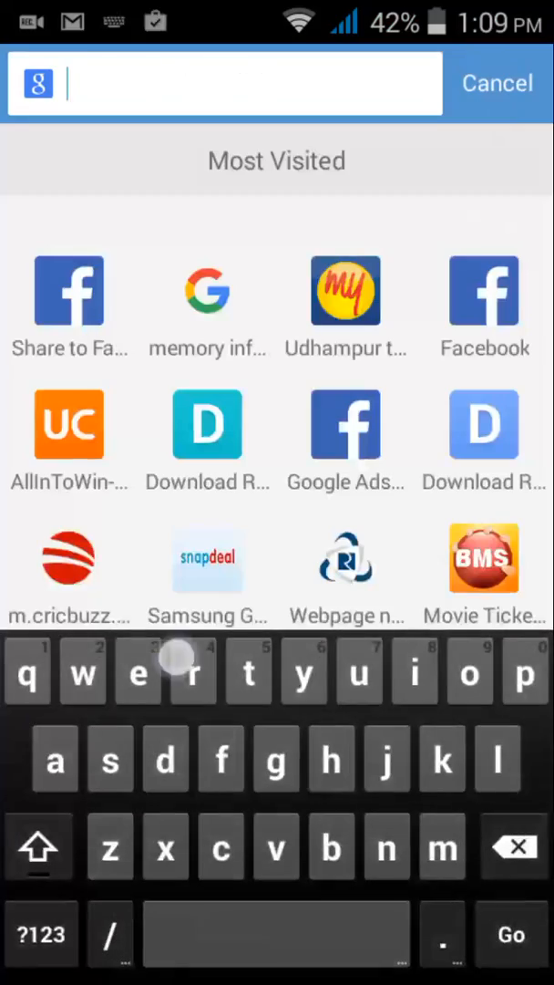
{"action": "type", "text": "ram"}
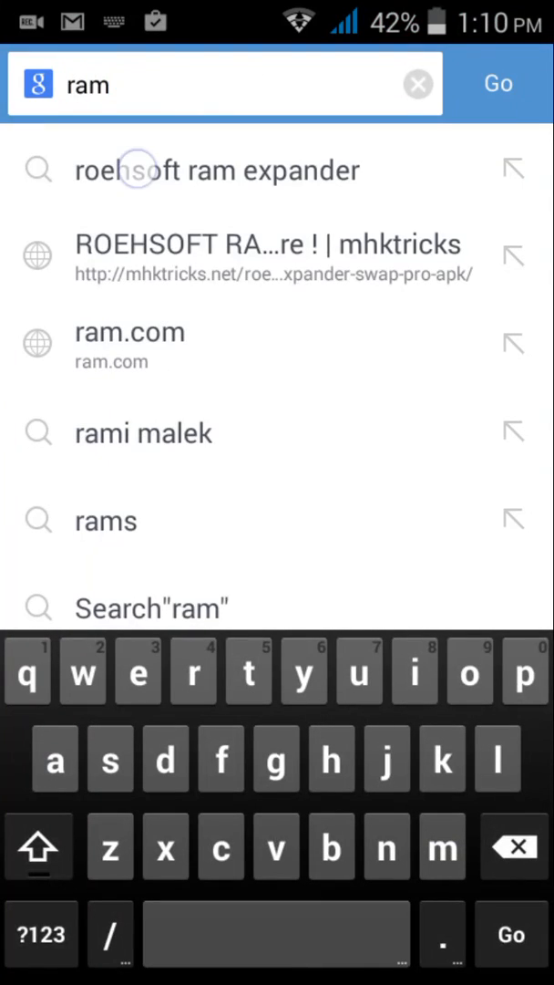
{"action": "left_click", "coordinate": [217, 169]}
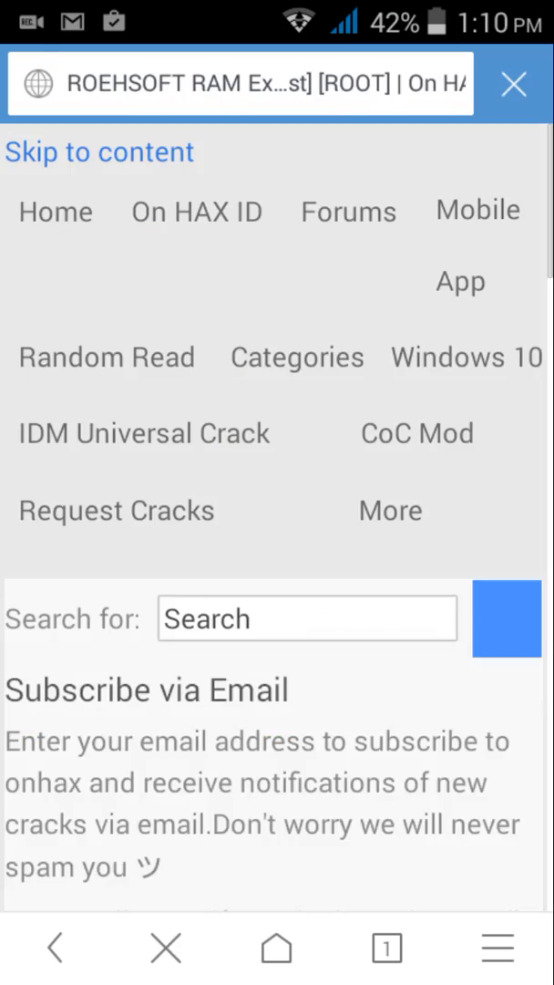
Start and confirm the RAM_EXPANDER_3.28.apk (5.4 MB) download from its download page.
{"action": "scroll", "scroll_direction": "down", "scroll_amount": 3}
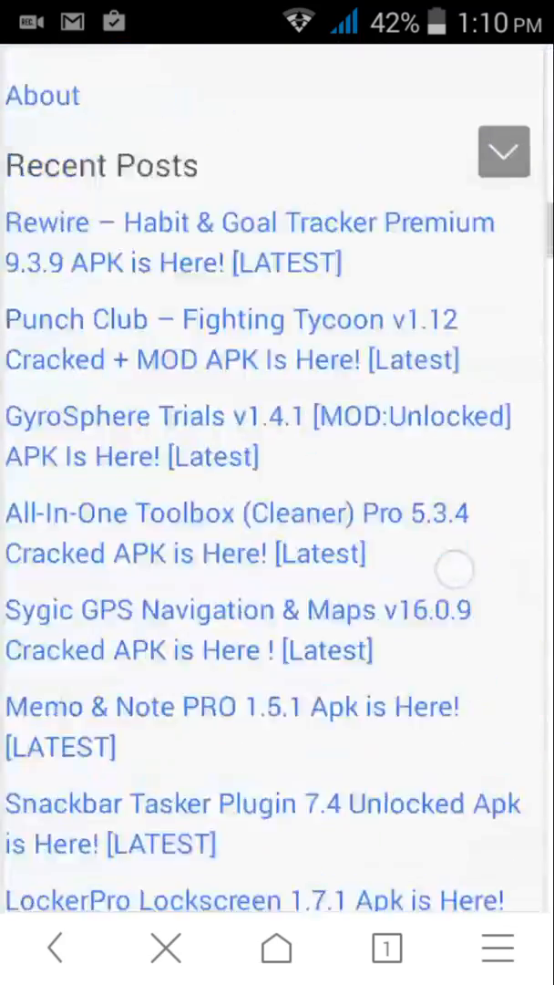
{"action": "scroll", "scroll_direction": "down", "scroll_amount": 3}
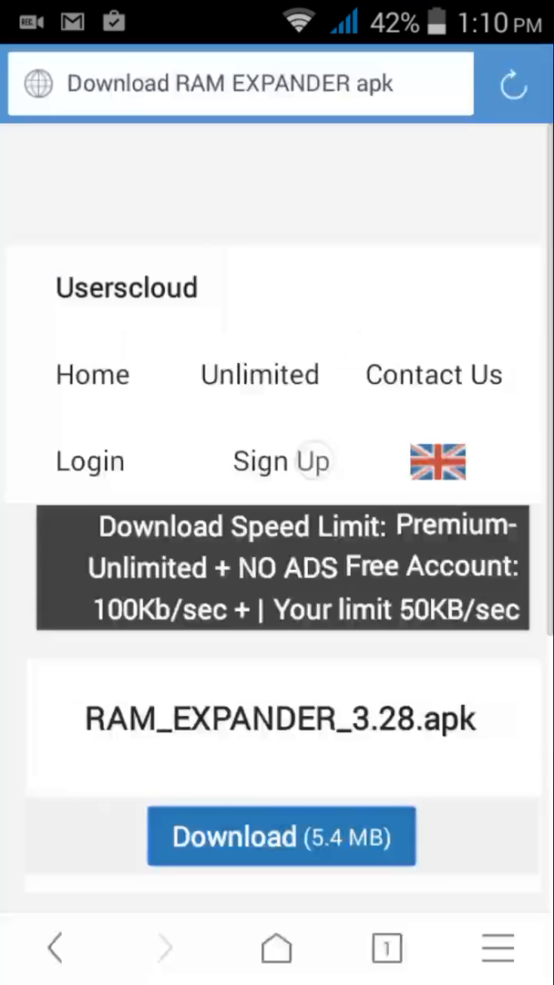
{"action": "left_click", "coordinate": [281, 836]}
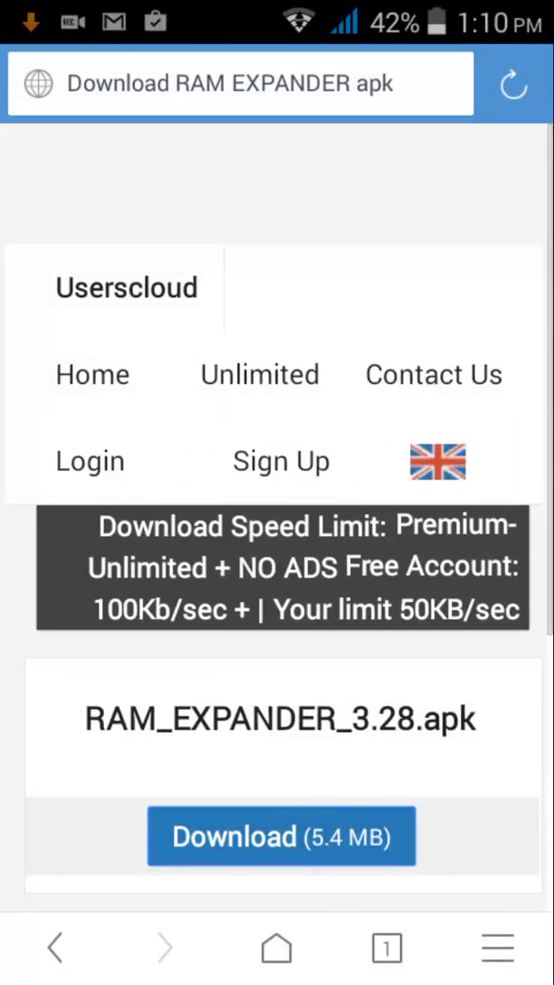
{"action": "left_click", "coordinate": [282, 835]}
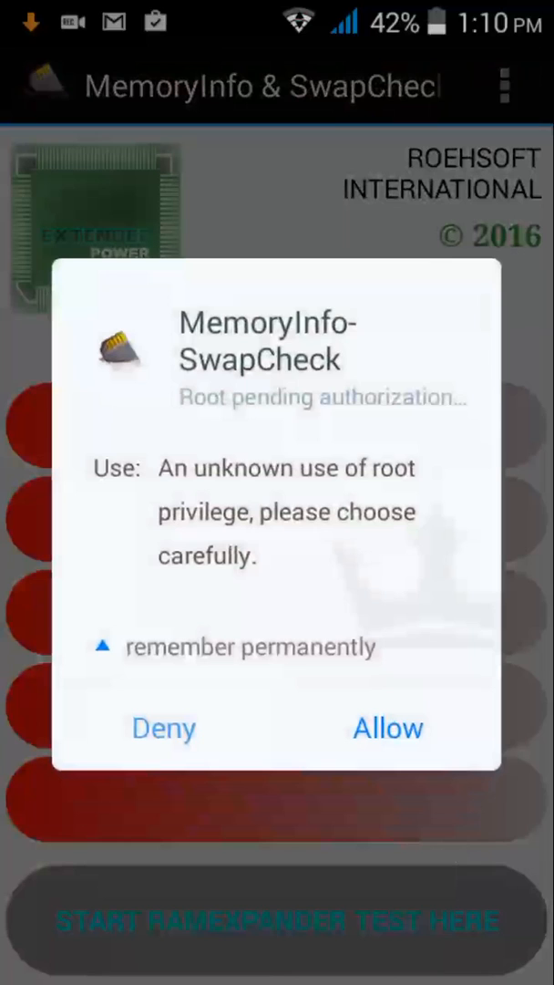
Grant MemoryInfo & SwapCheck root access at the authorization prompt.
{"action": "left_click", "coordinate": [387, 727]}
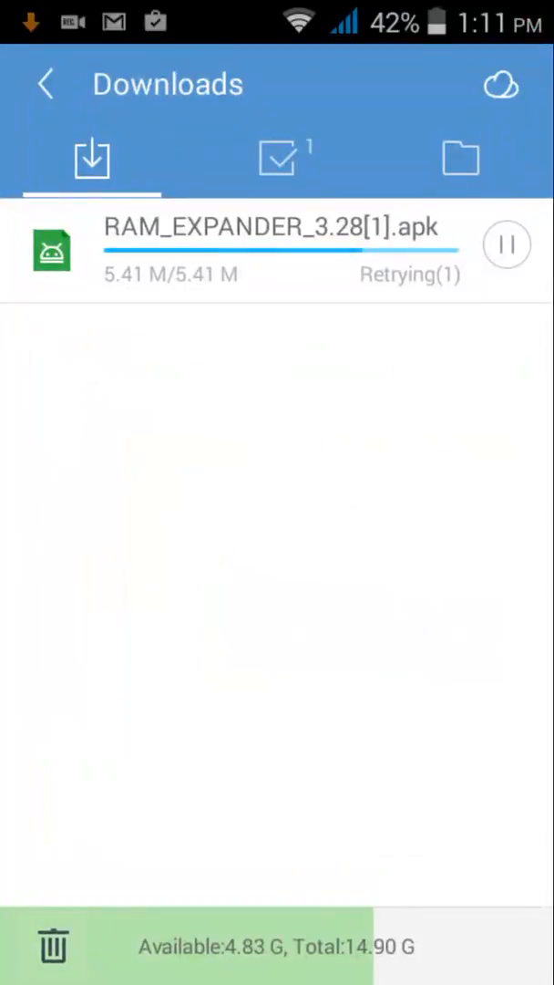
Launch the downloaded RAM_EXPANDER_3.28 apk installer from UC Browser's Downloads list.
{"action": "left_click", "coordinate": [507, 245]}
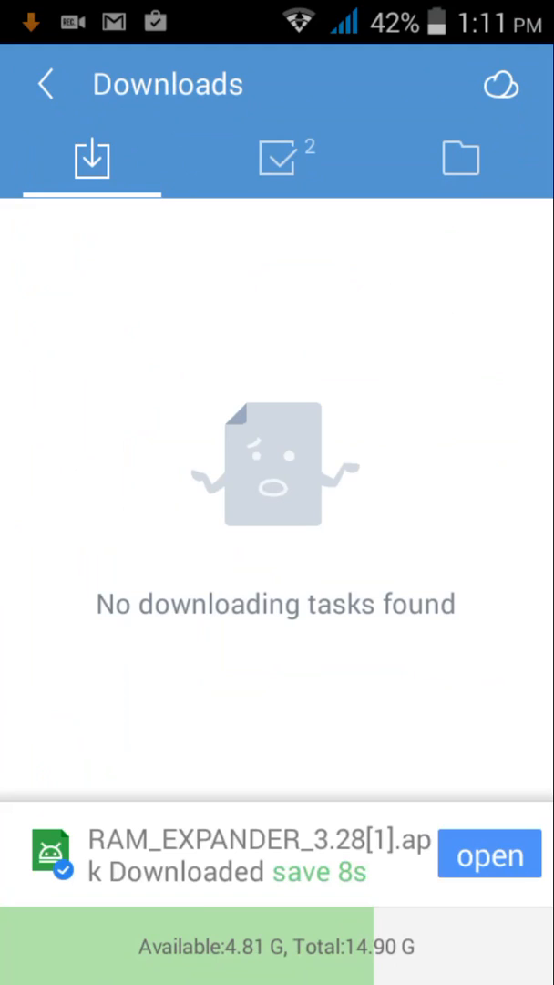
{"action": "left_click", "coordinate": [489, 853]}
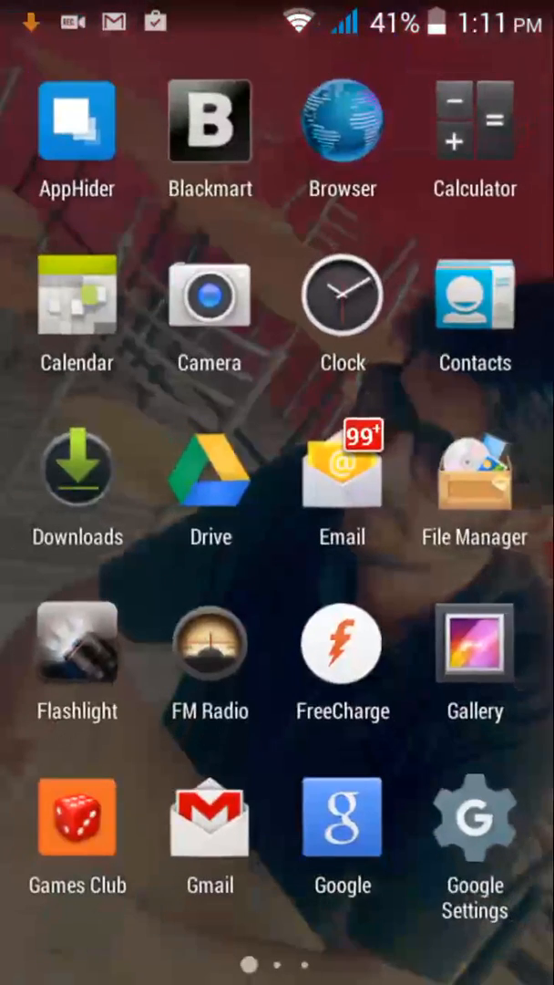
{"action": "left_click", "coordinate": [77, 469]}
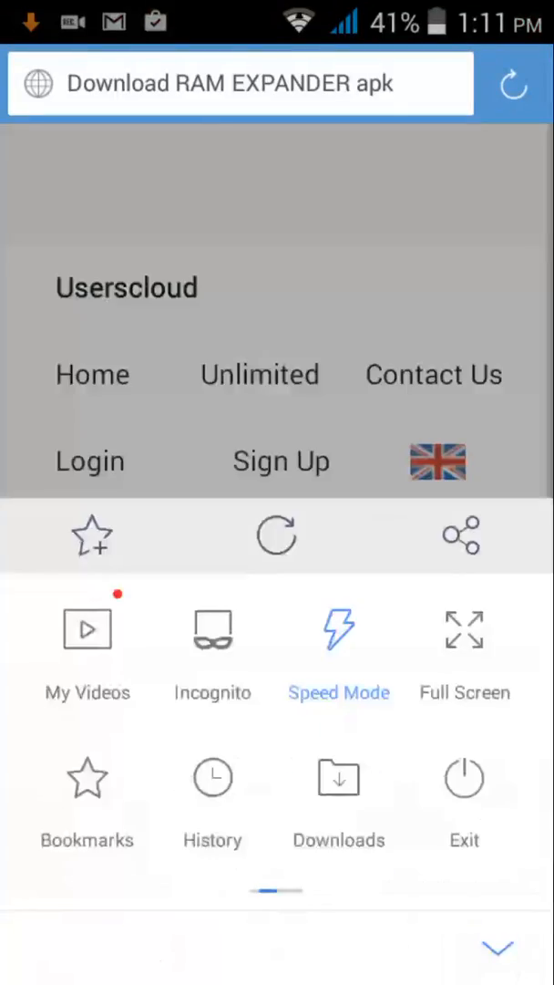
{"action": "left_click", "coordinate": [338, 800]}
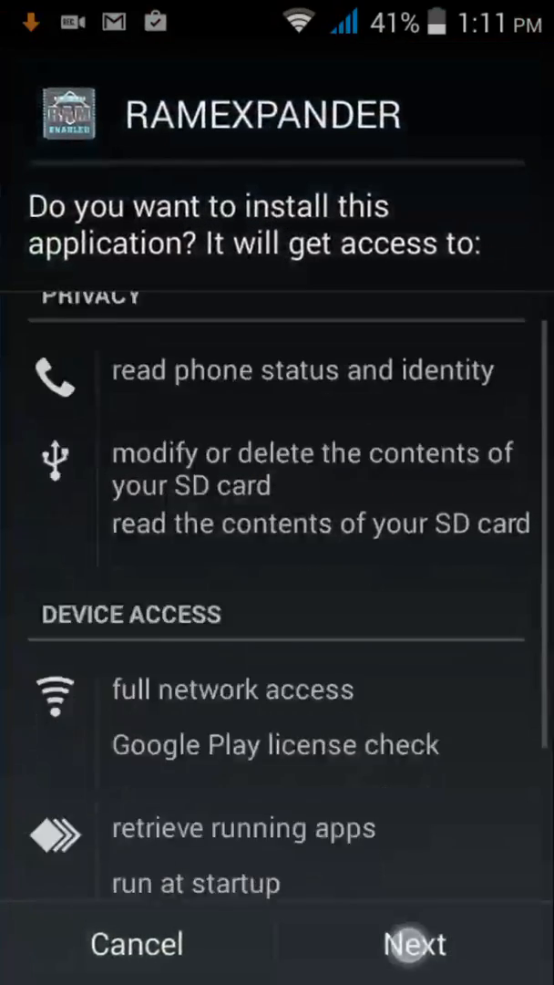
Install RAMEXPANDER, launch it and dismiss the Superkernel notice.
{"action": "left_click", "coordinate": [415, 943]}
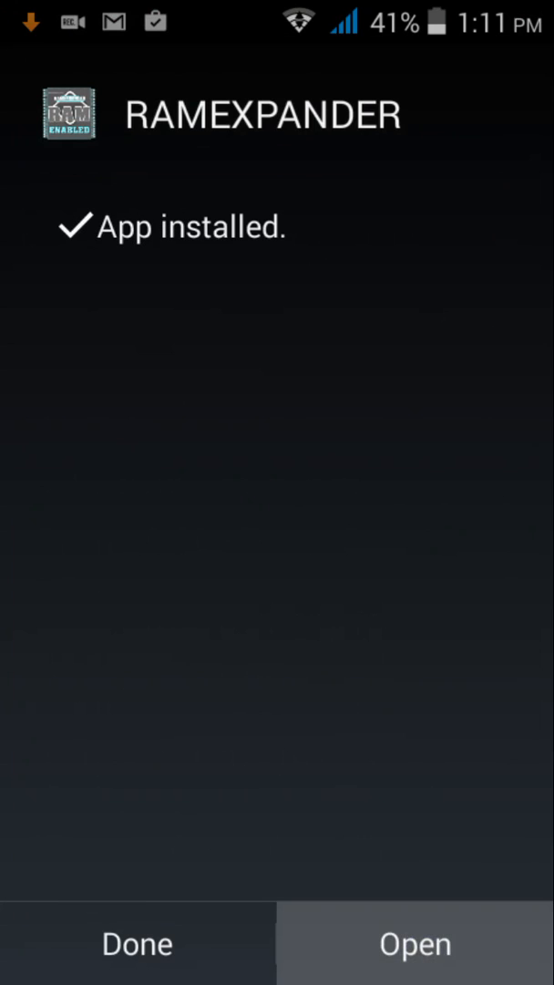
{"action": "left_click", "coordinate": [415, 943]}
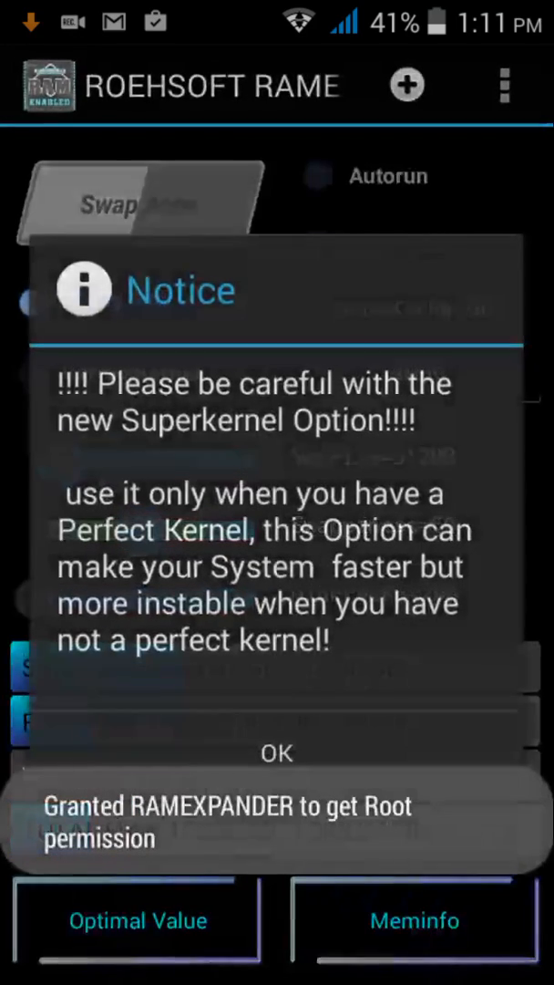
{"action": "left_click", "coordinate": [276, 753]}
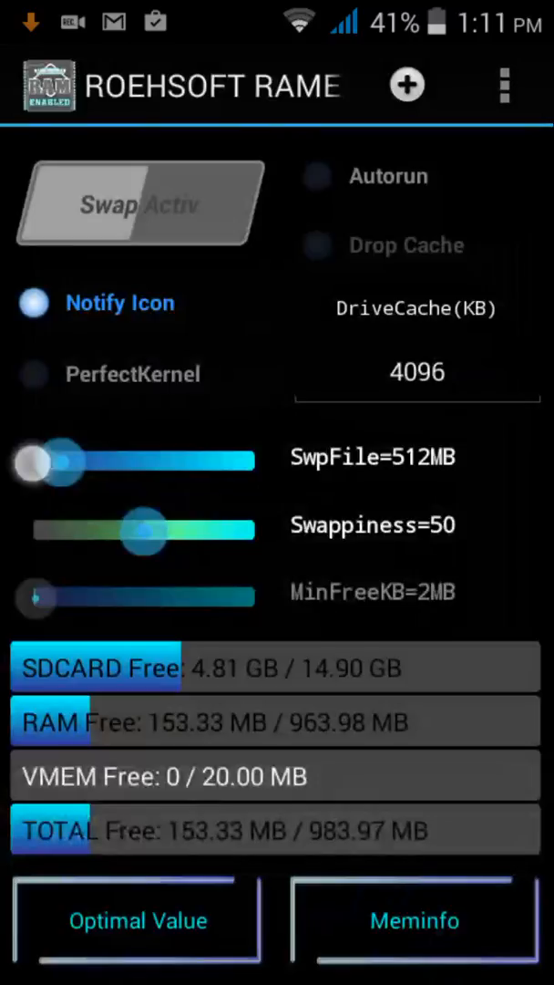
Adjust the SwpFile slider to 208 MB and raise Swappiness from 50 to 68.
{"action": "left_click_drag", "start_coordinate": [41, 463], "coordinate": [153, 463]}
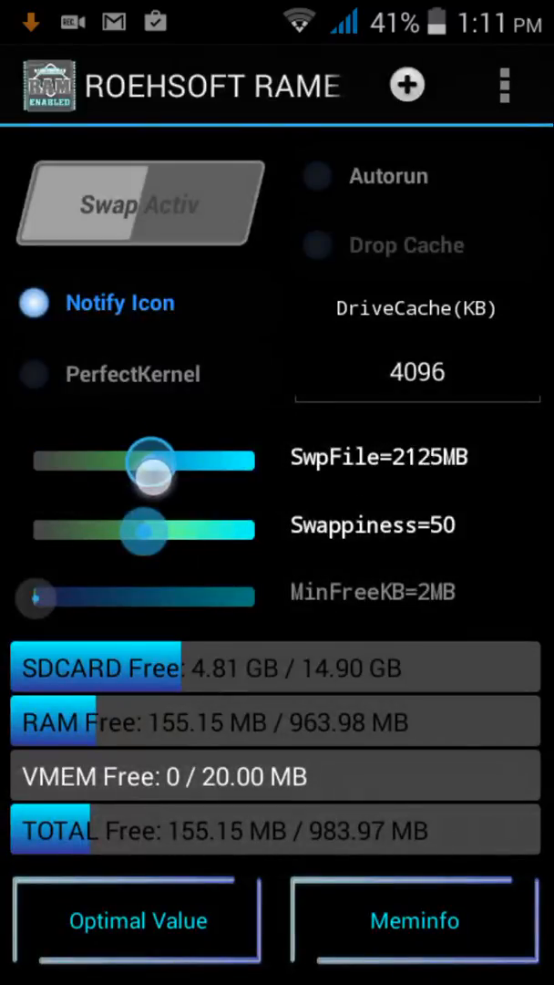
{"action": "left_click_drag", "start_coordinate": [154, 468], "coordinate": [59, 468]}
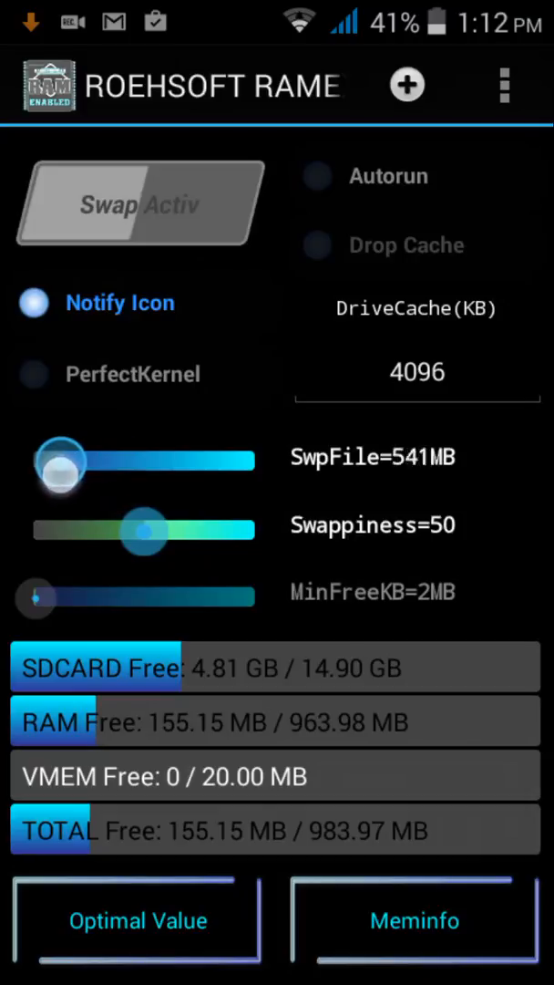
{"action": "left_click_drag", "start_coordinate": [55, 473], "coordinate": [75, 472]}
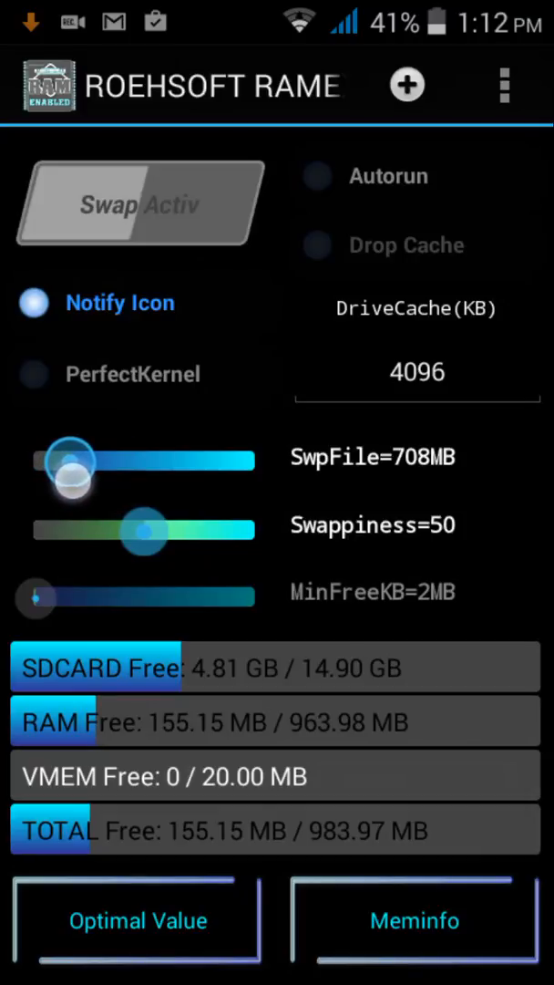
{"action": "left_click_drag", "start_coordinate": [72, 478], "coordinate": [50, 478]}
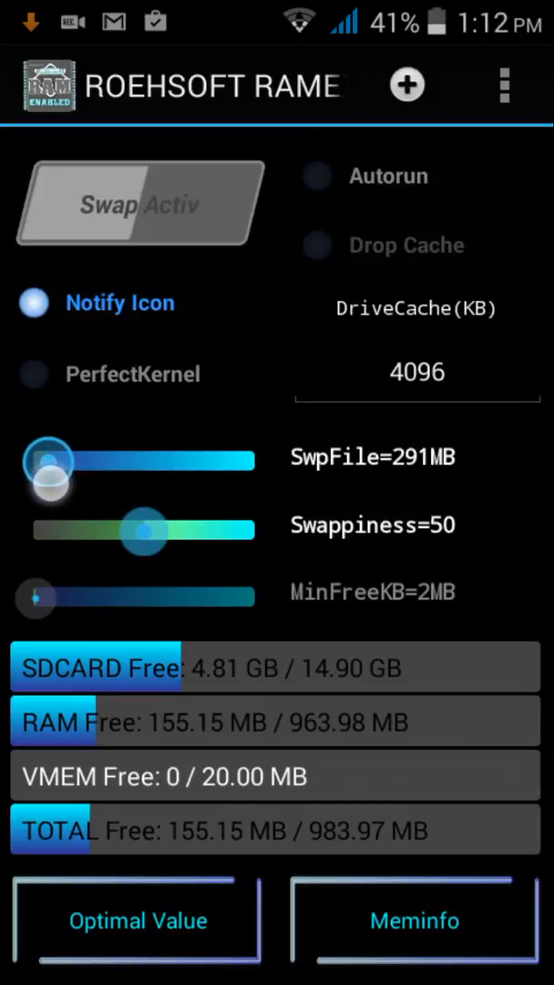
{"action": "left_click_drag", "start_coordinate": [50, 481], "coordinate": [44, 480]}
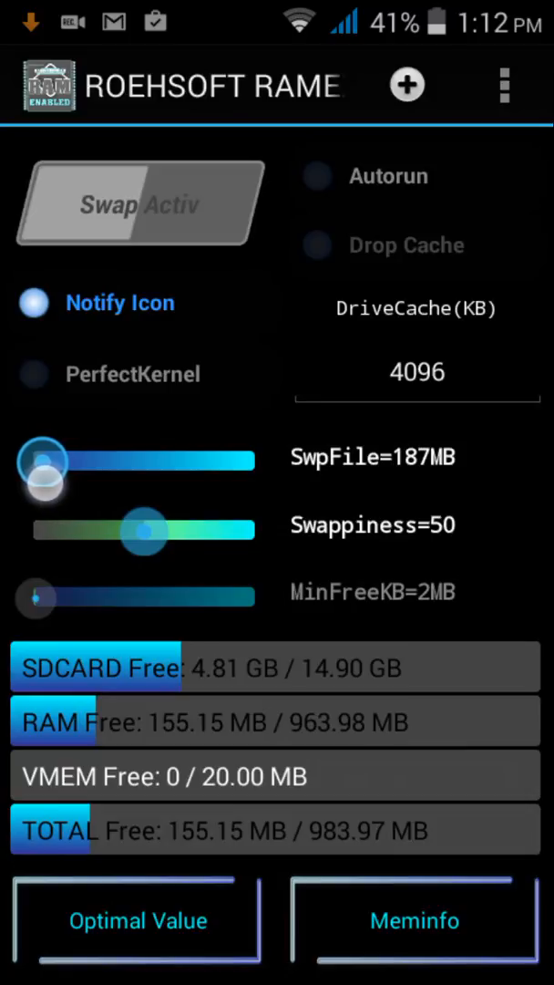
{"action": "left_click_drag", "start_coordinate": [41, 469], "coordinate": [55, 470]}
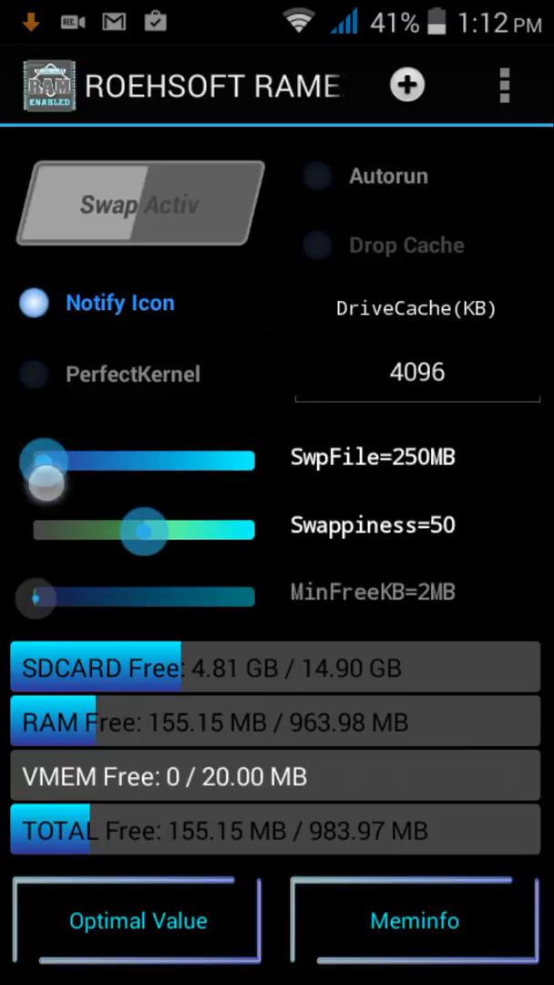
{"action": "left_click_drag", "start_coordinate": [48, 479], "coordinate": [44, 463]}
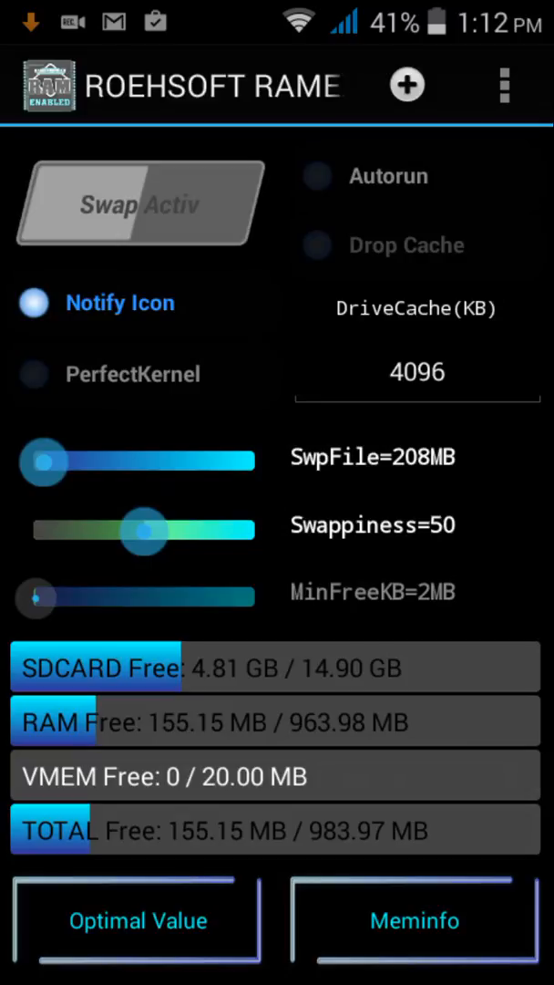
{"action": "left_click_drag", "start_coordinate": [141, 530], "coordinate": [186, 530]}
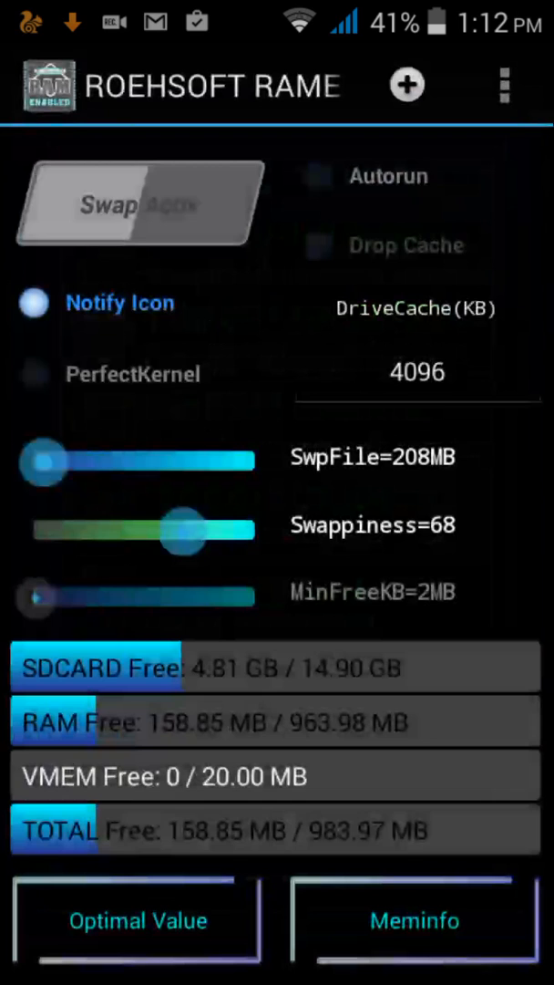
Create the 208 MB swap file on storage, dropping free space to 4.61 GB.
{"action": "left_click", "coordinate": [139, 203]}
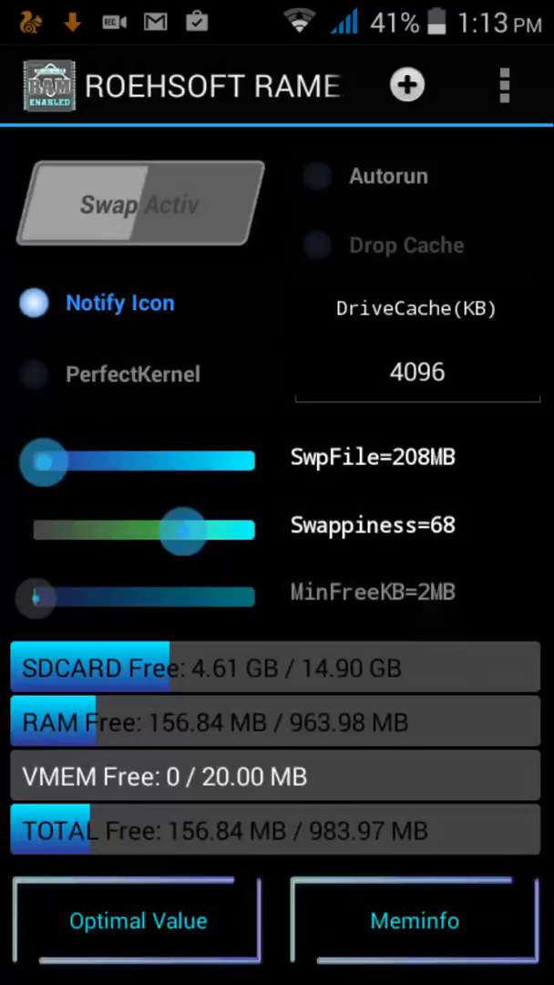
Enable PerfectKernel, set swappiness 59, activate the 208 MB swap and run the Meminfo swap test.
{"action": "left_click", "coordinate": [33, 374]}
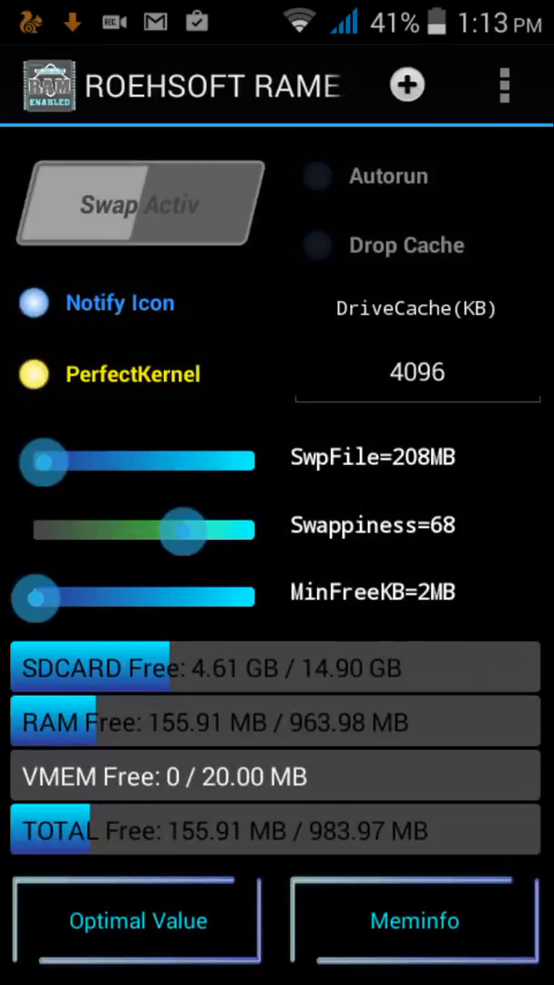
{"action": "left_click_drag", "start_coordinate": [183, 529], "coordinate": [159, 530]}
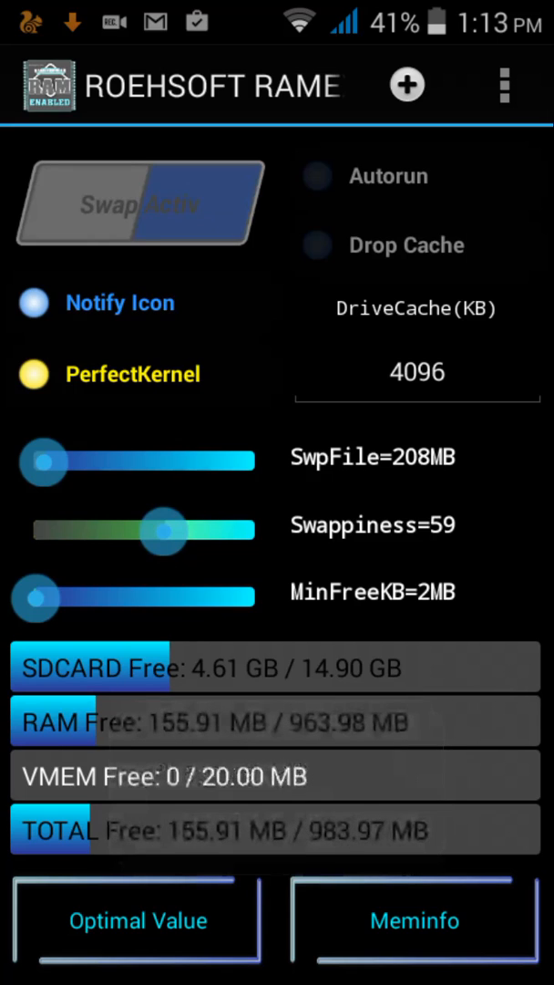
{"action": "left_click", "coordinate": [136, 202]}
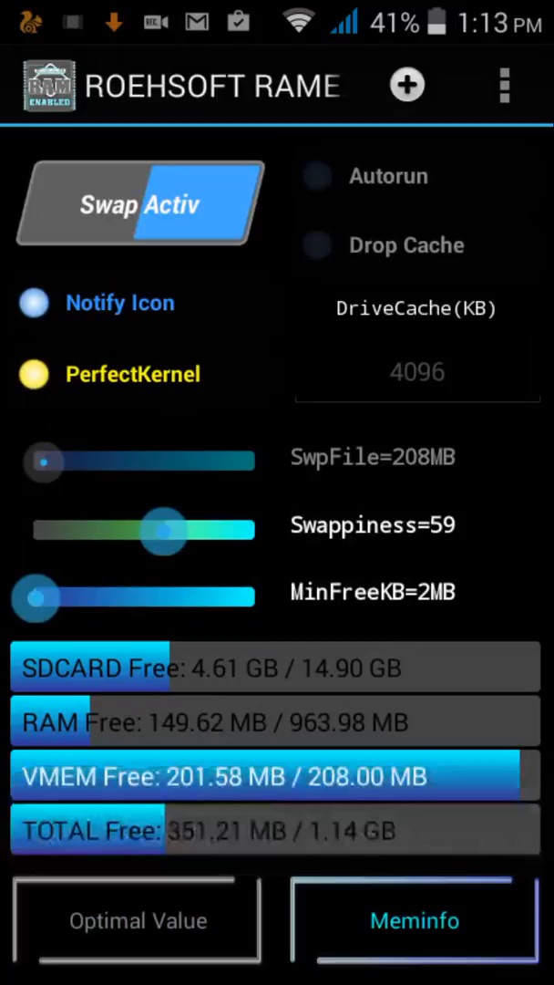
{"action": "left_click", "coordinate": [317, 175]}
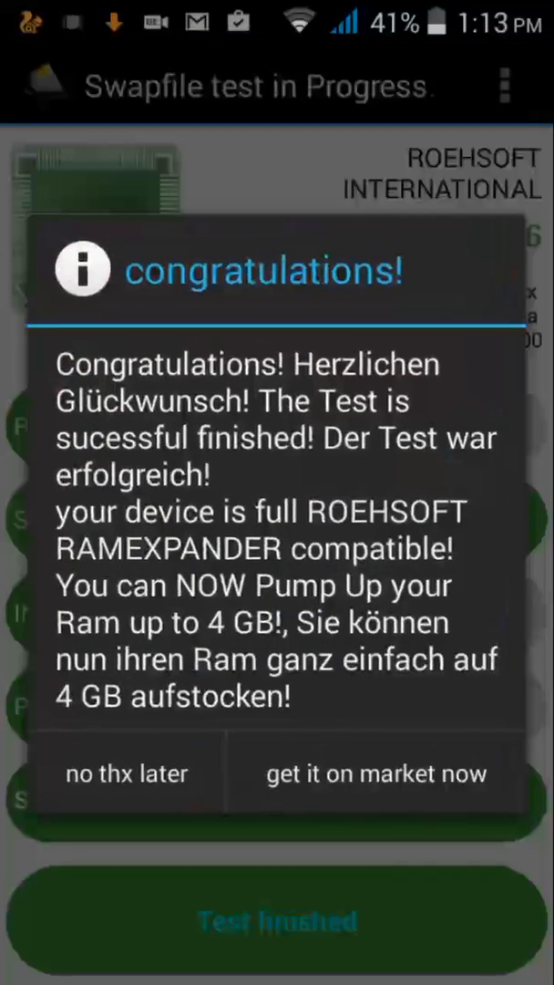
Decline the offer, rerun the swapfile test on a chosen storage path, then return to RAM Expander.
{"action": "left_click", "coordinate": [126, 774]}
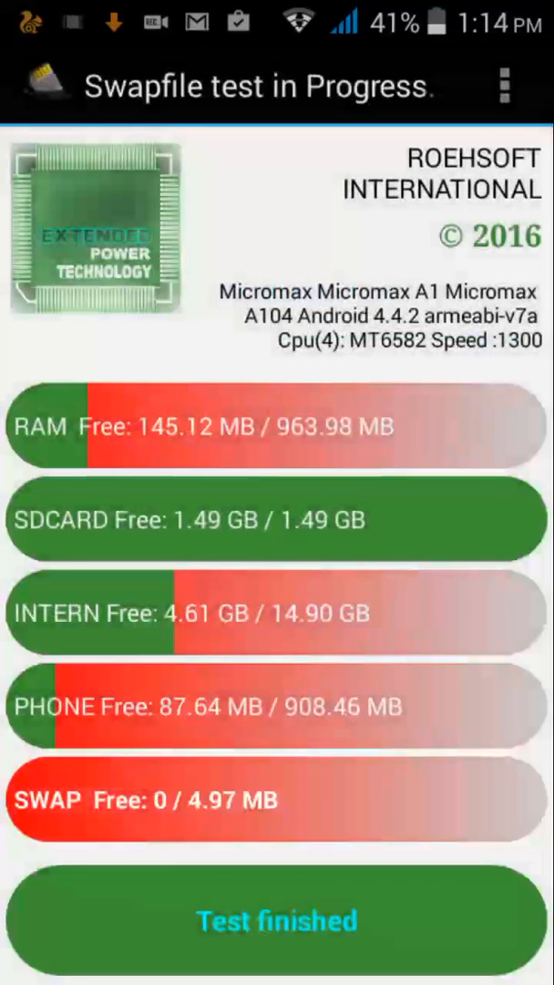
{"action": "left_click", "coordinate": [277, 920]}
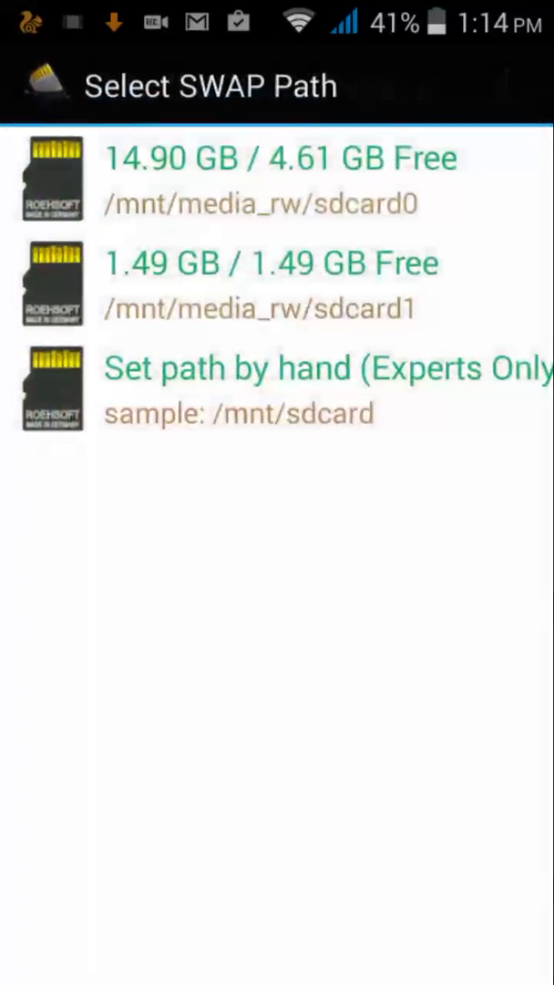
{"action": "left_click", "coordinate": [273, 283]}
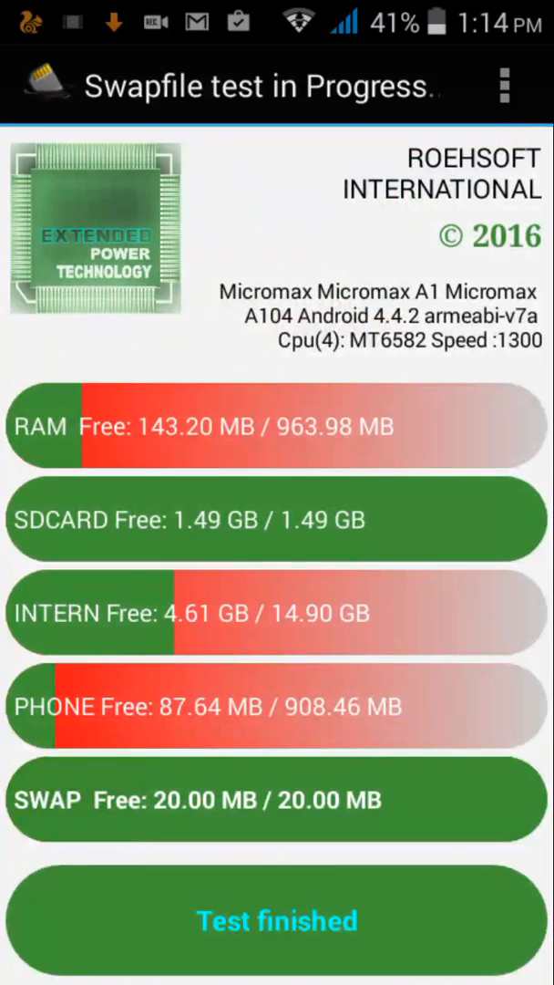
{"action": "key", "text": "recent_apps"}
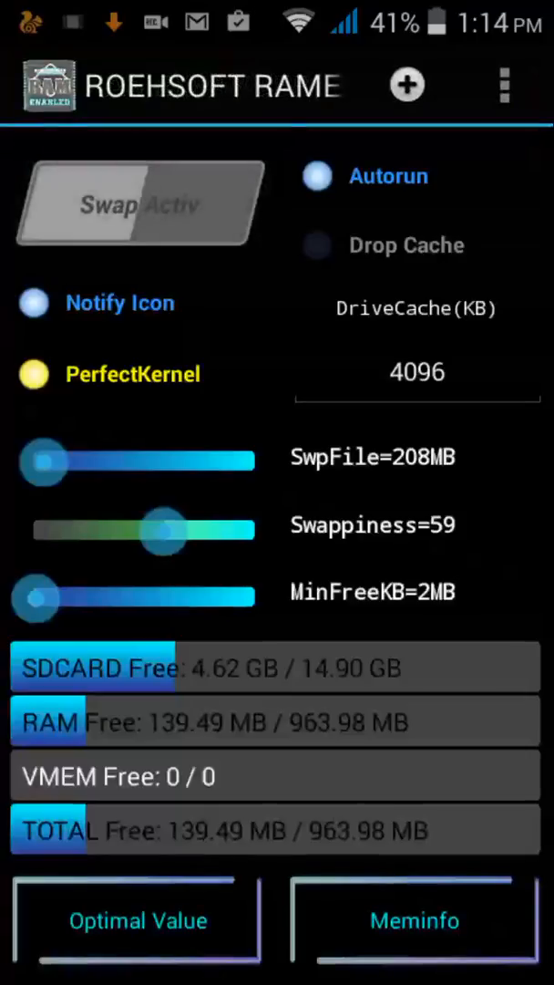
Switch the 208 MB swap file back on with Autorun enabled.
{"action": "left_click", "coordinate": [139, 202]}
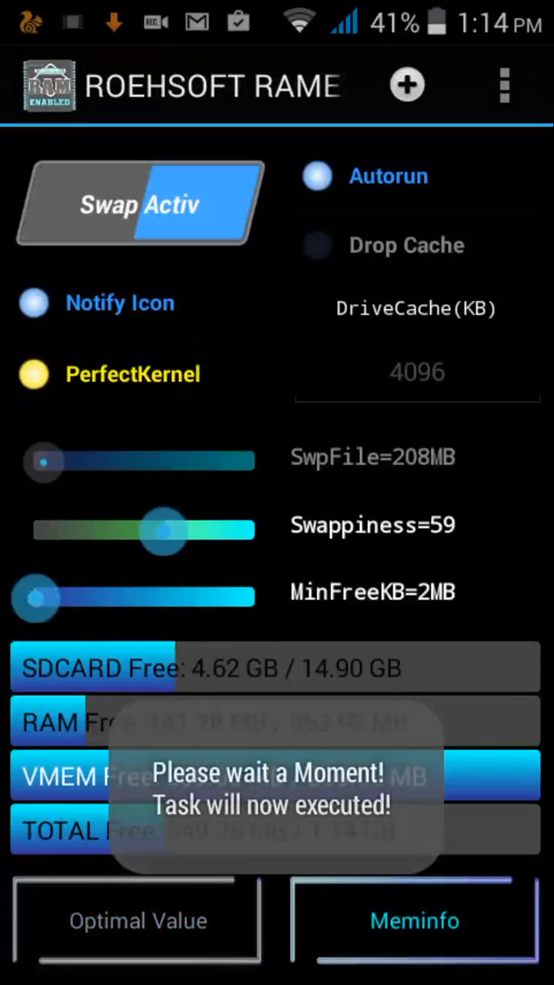